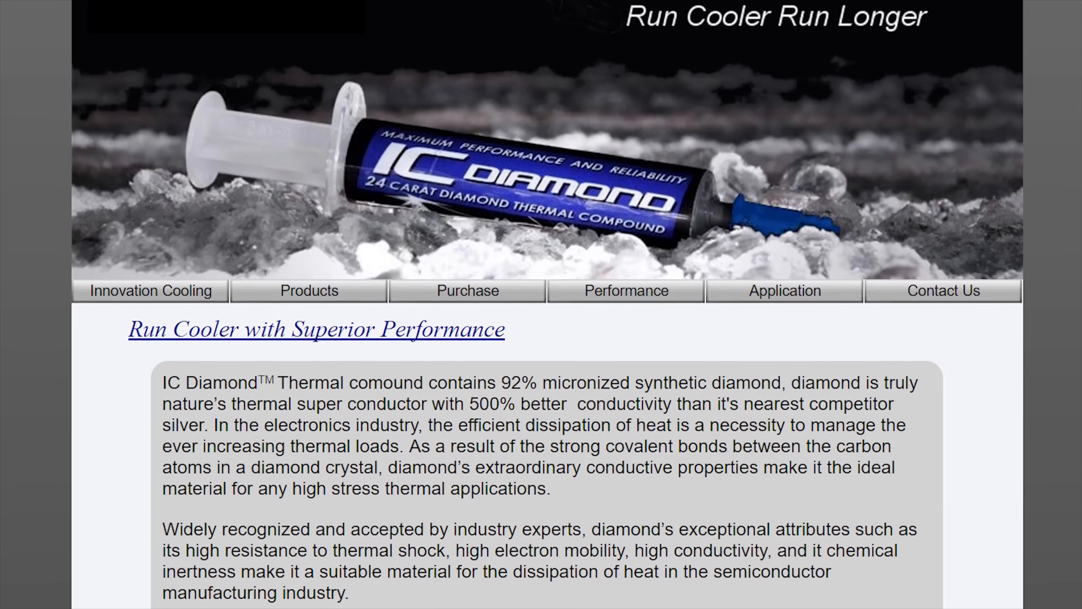
scroll(down, 3)
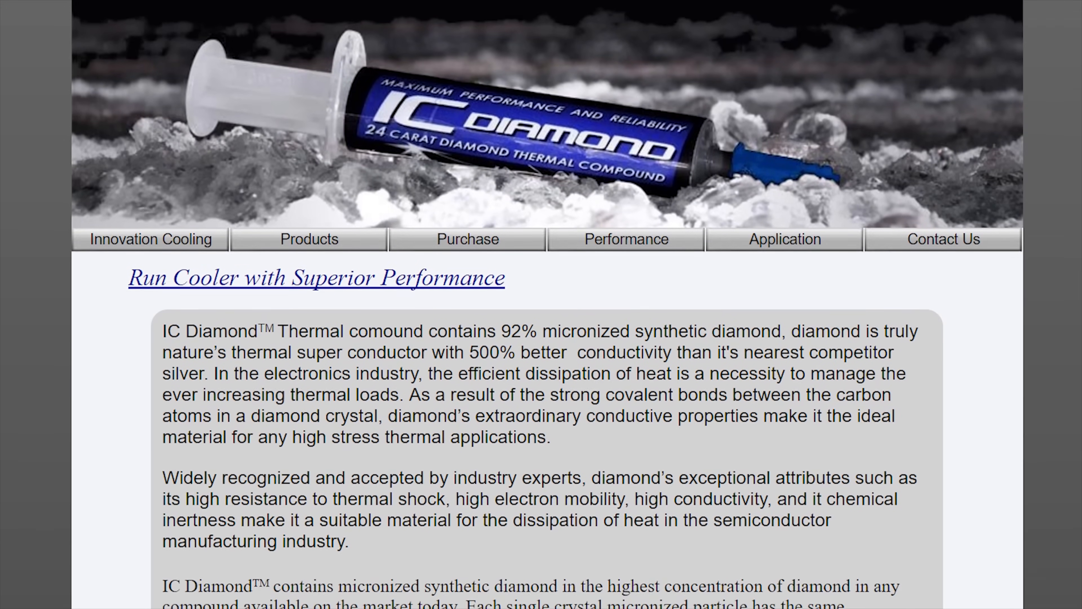
scroll(down, 3)
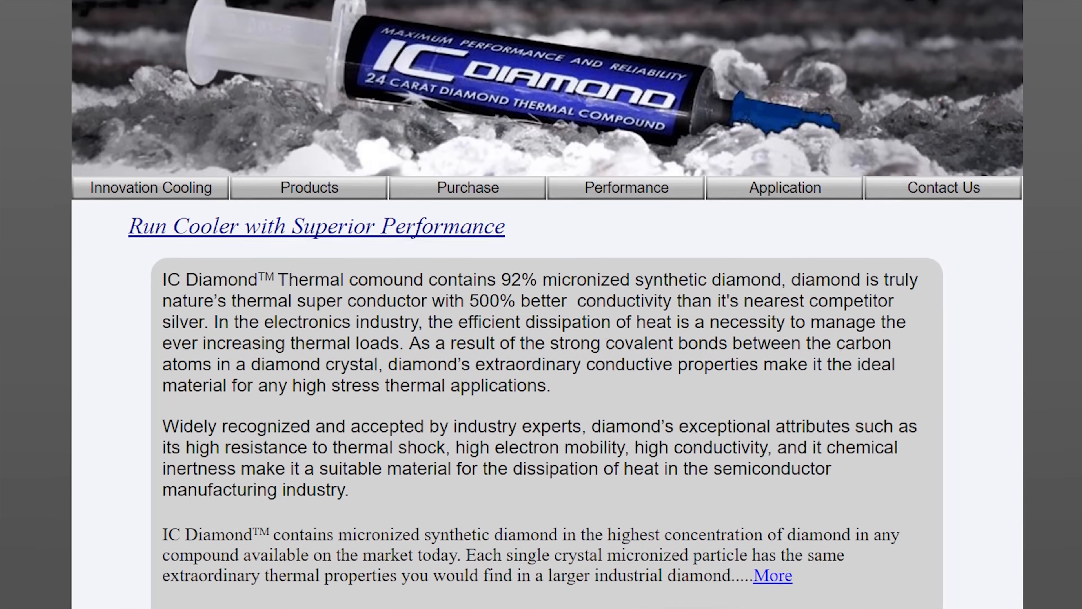